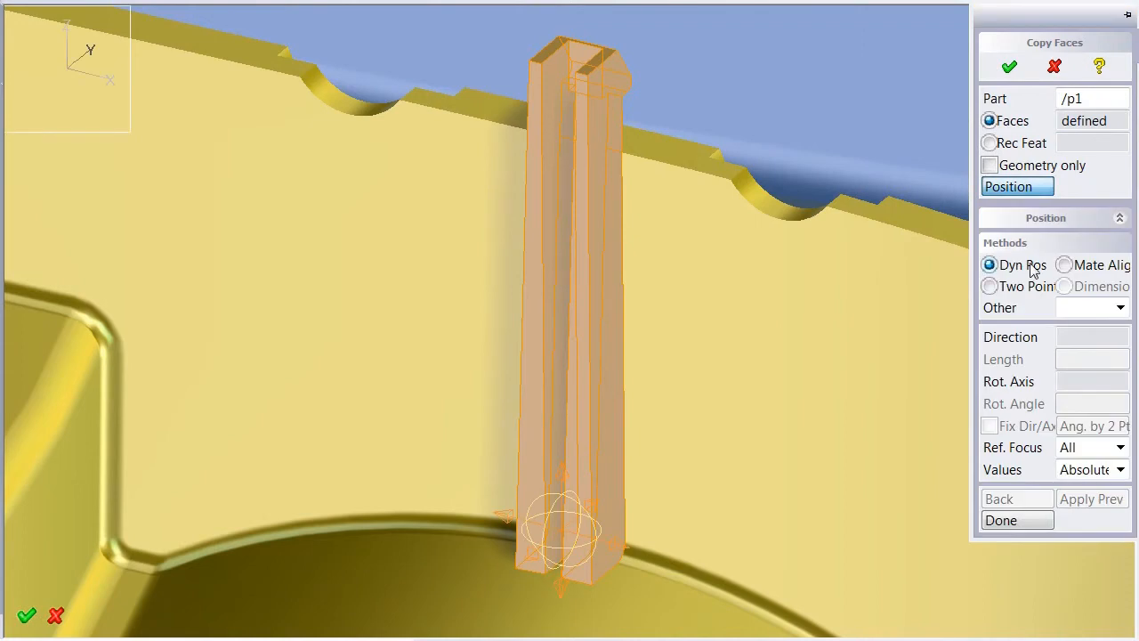
# Use Two Point placement and pick a point on the blue cover's inner face and edge
pyautogui.click(989, 286)
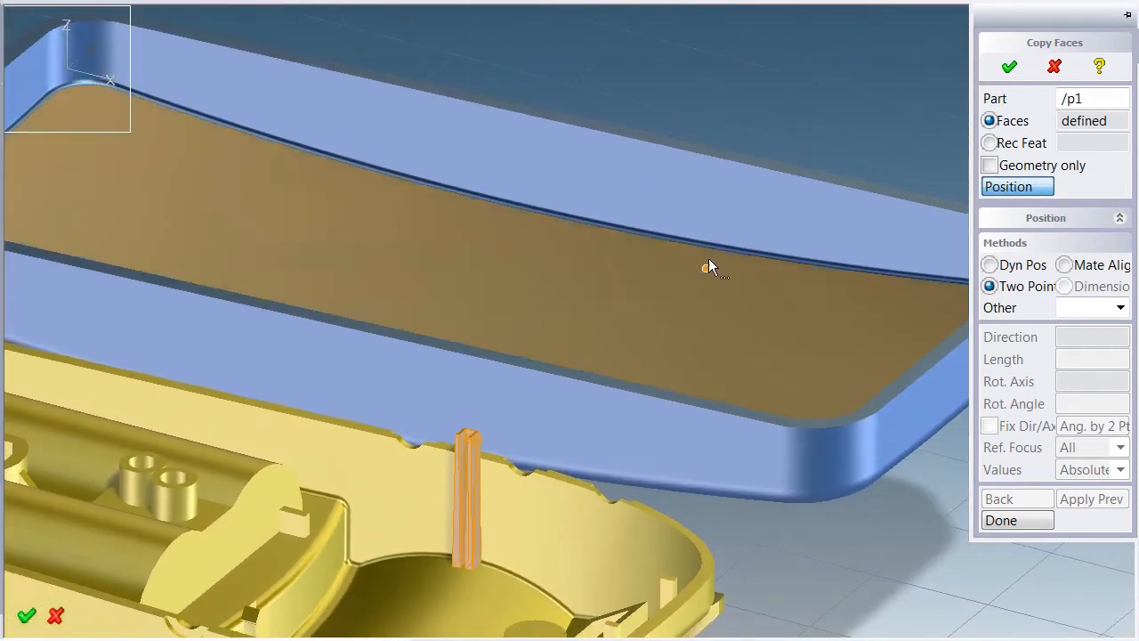
pyautogui.click(721, 258)
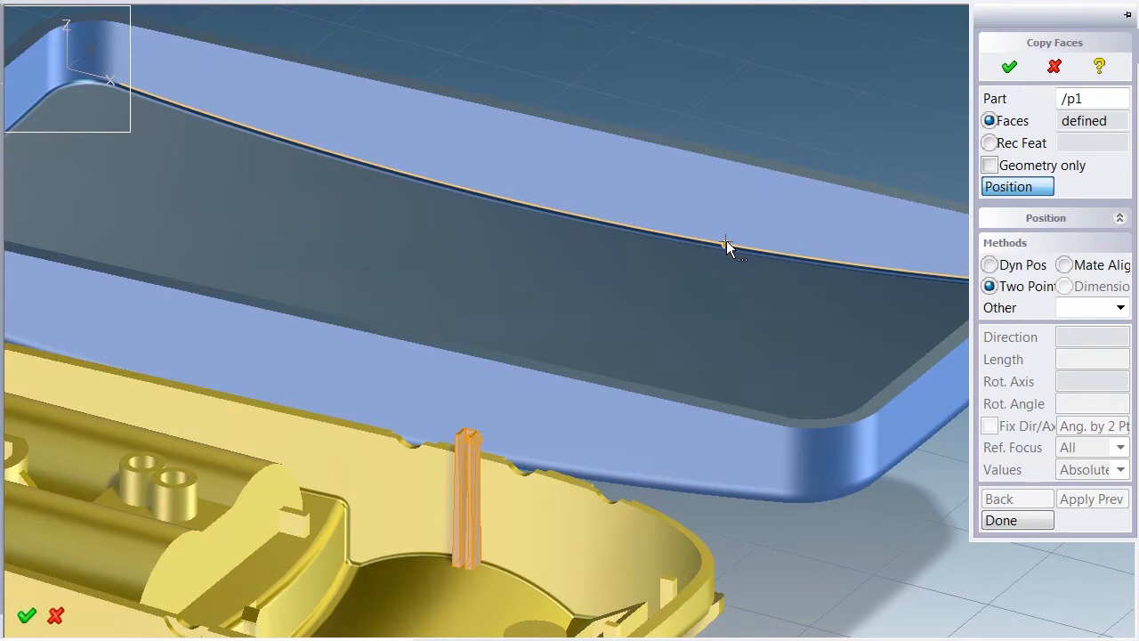
pyautogui.click(725, 247)
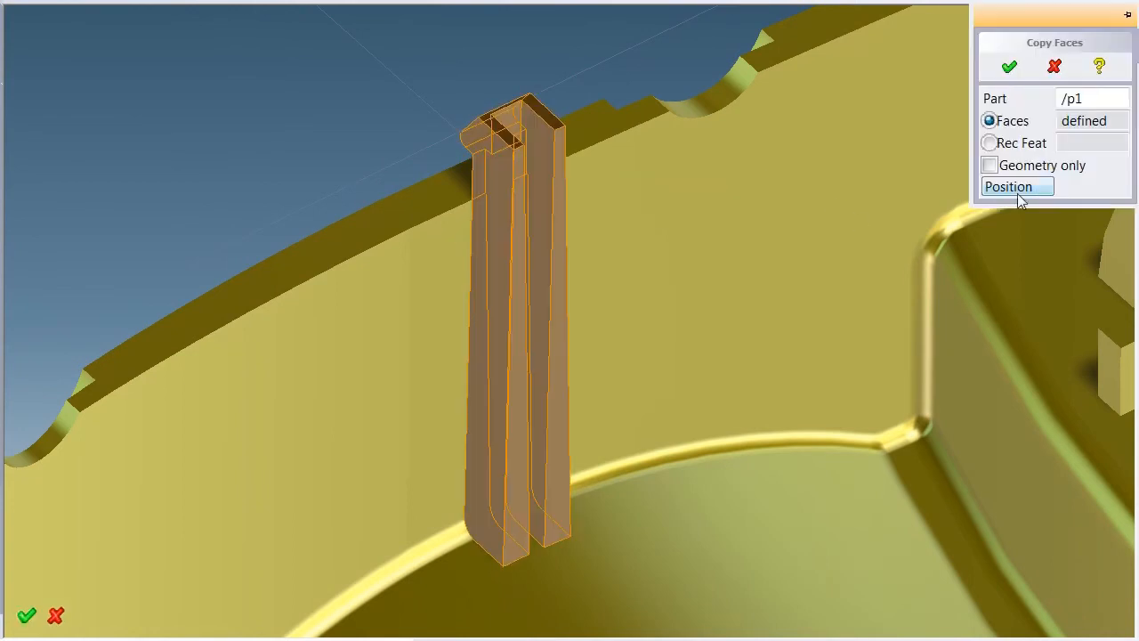
# Expand the Position methods in the Copy Faces panel again
pyautogui.click(1017, 186)
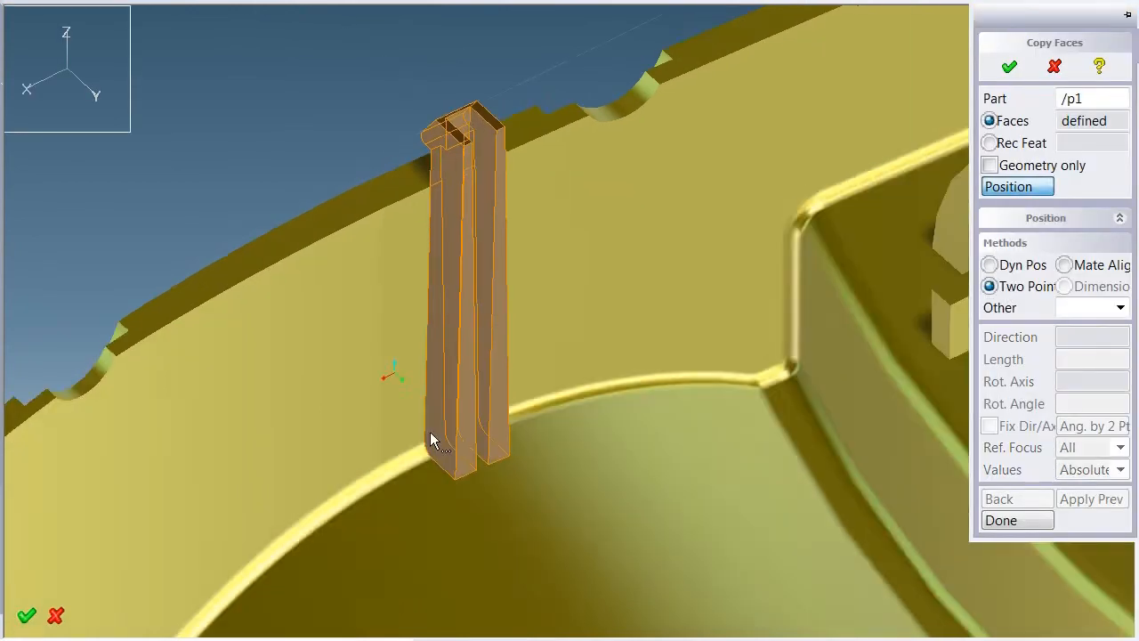